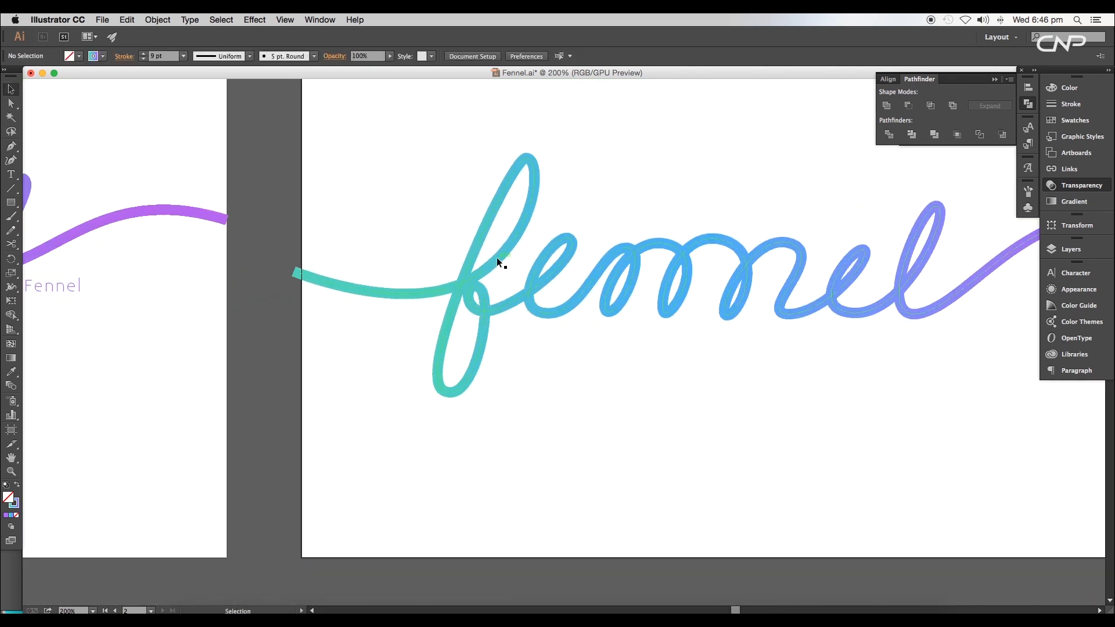
Step: Select the 'fennel' script path ready for a transform
left_click(12, 103)
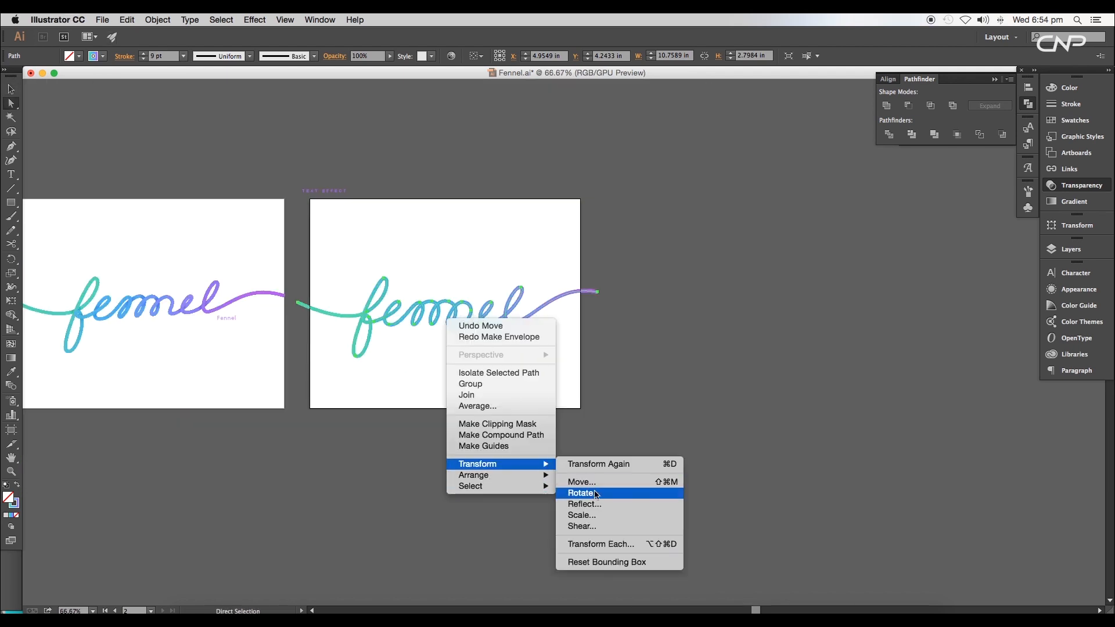
Step: Shear the 'fennel' script 3° horizontally so the lettering leans more
left_click(581, 526)
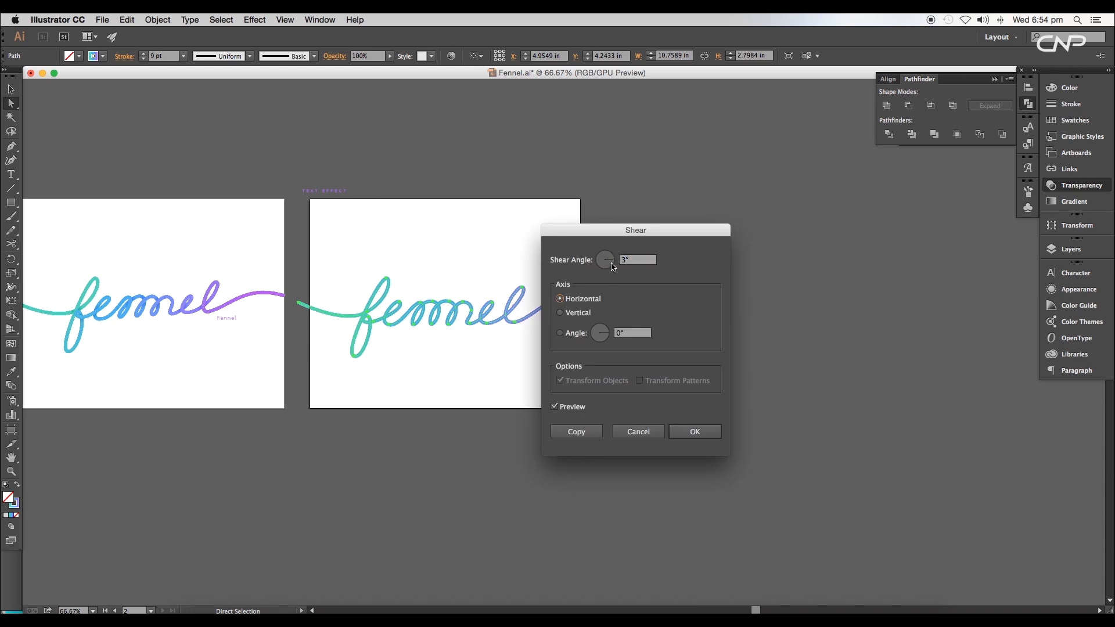
left_click(560, 334)
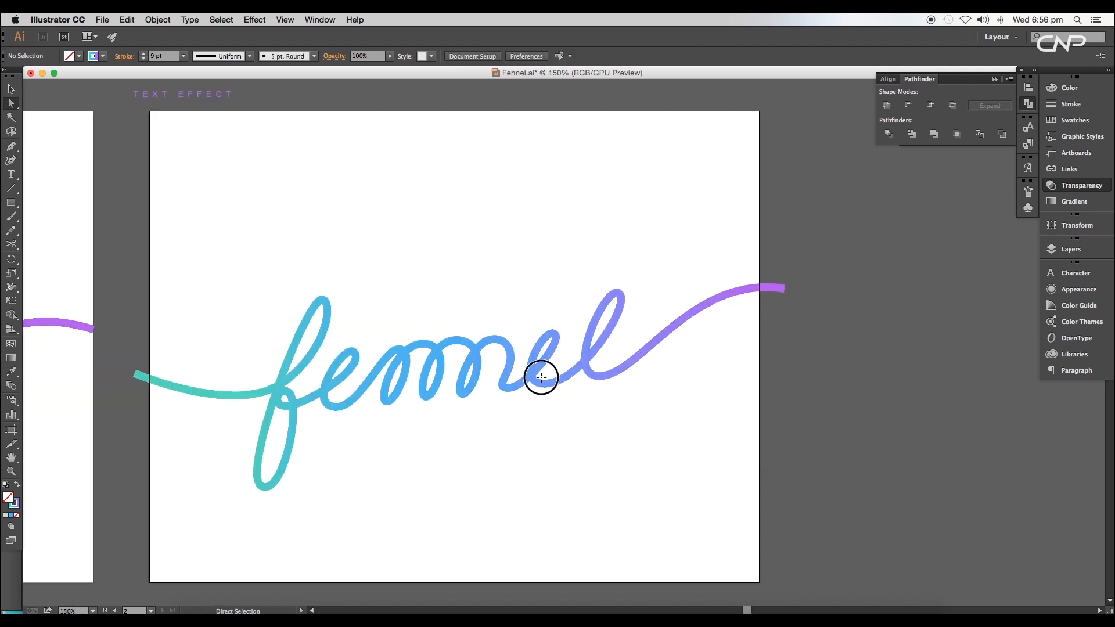
Step: Wrap the script in a 1-row, 1-column envelope mesh and pull its right edge
left_click(540, 376)
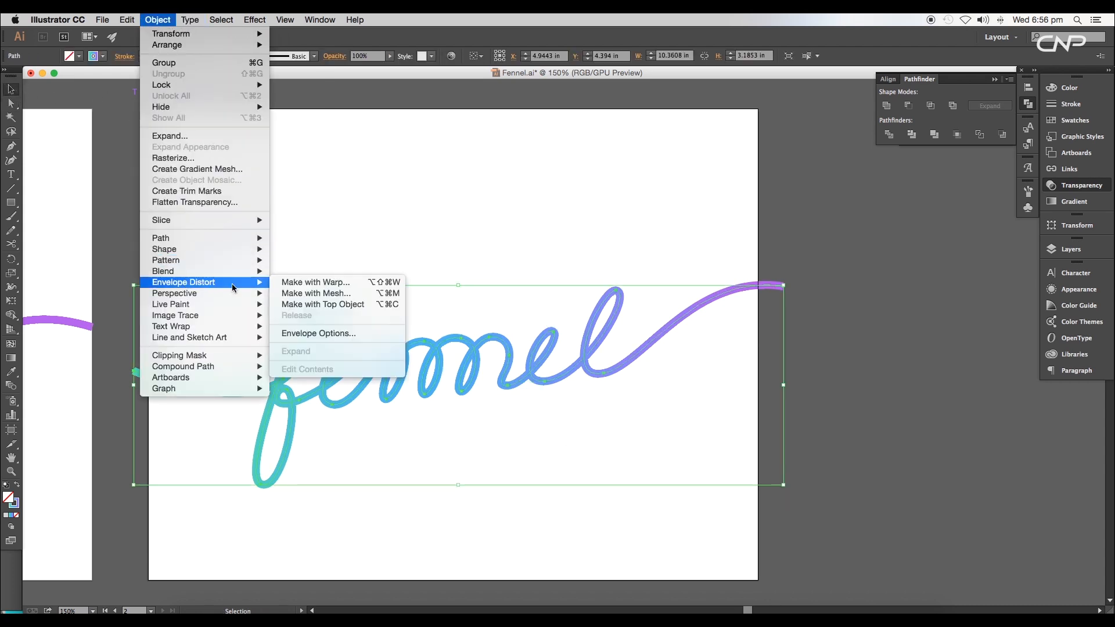
left_click(316, 293)
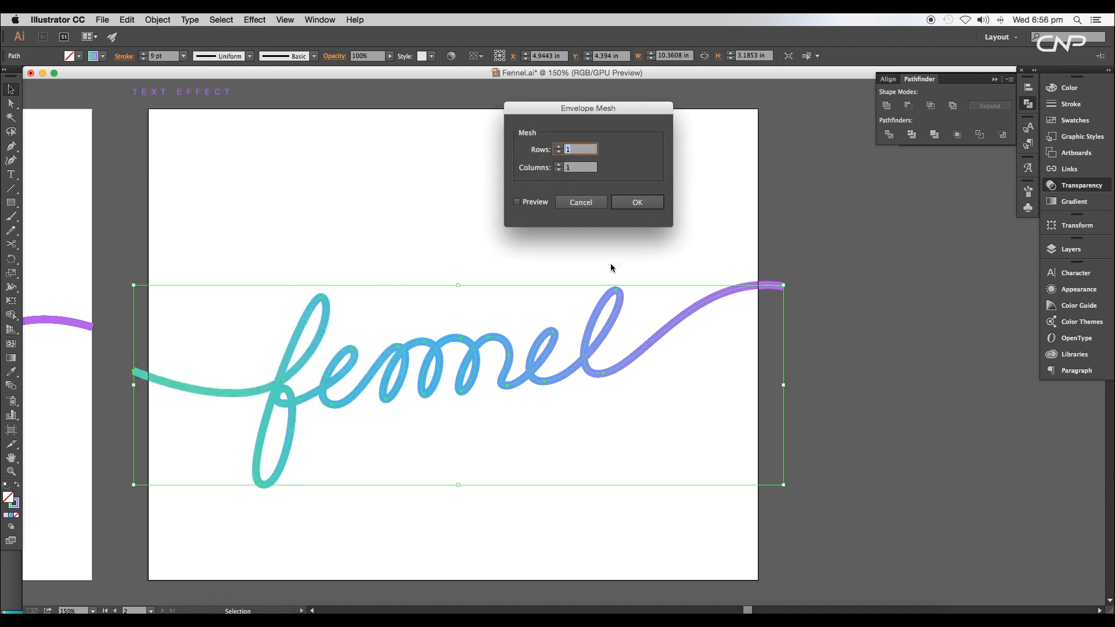
left_click(517, 202)
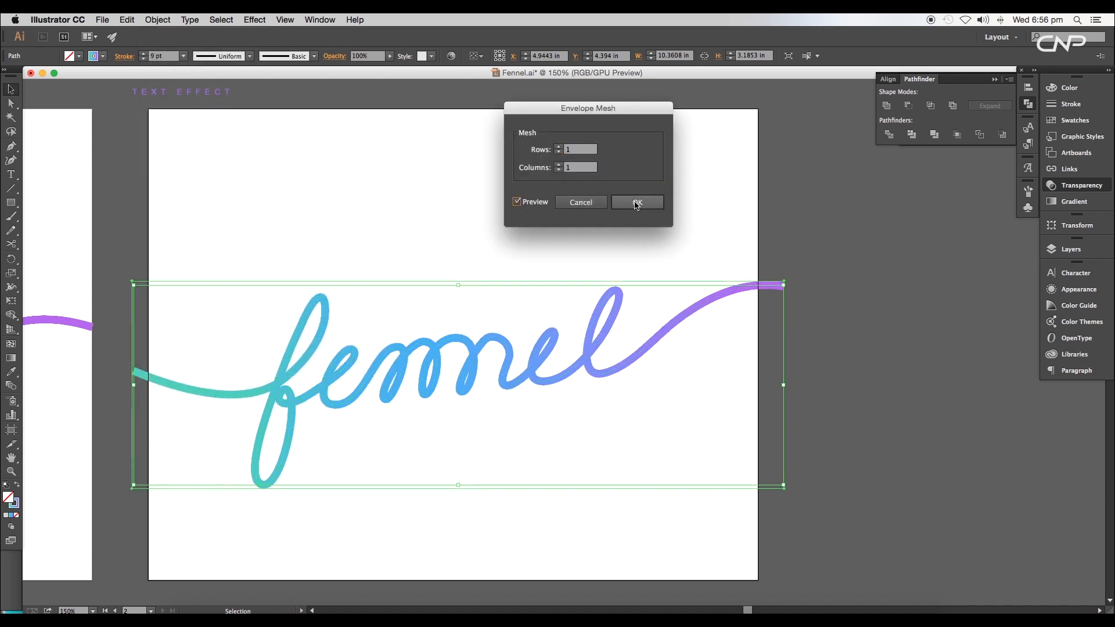
left_click(635, 202)
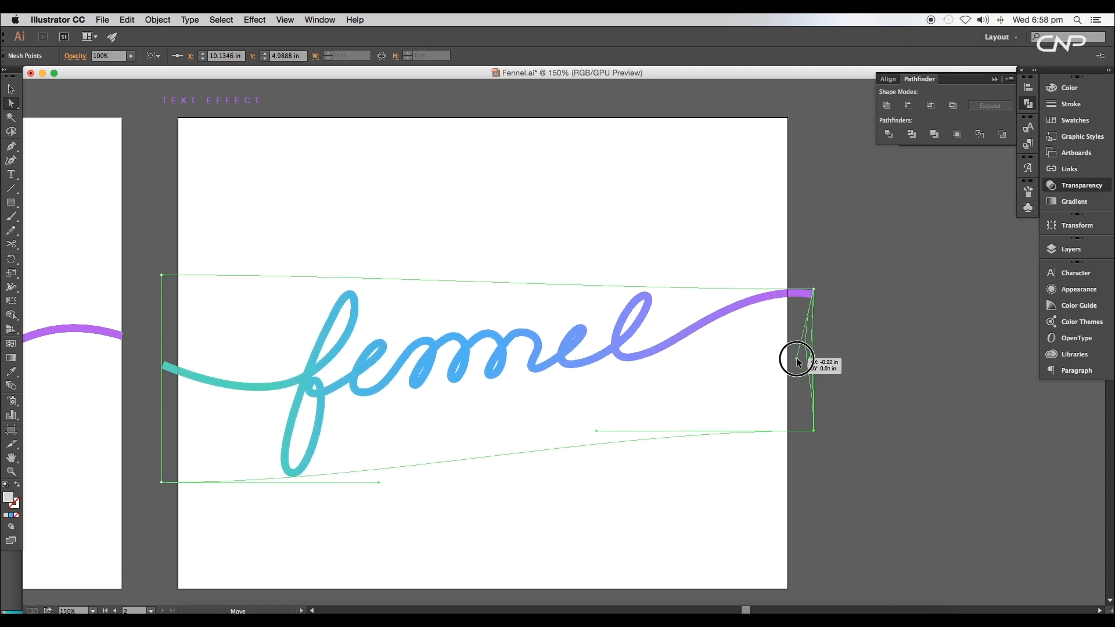
left_click(11, 95)
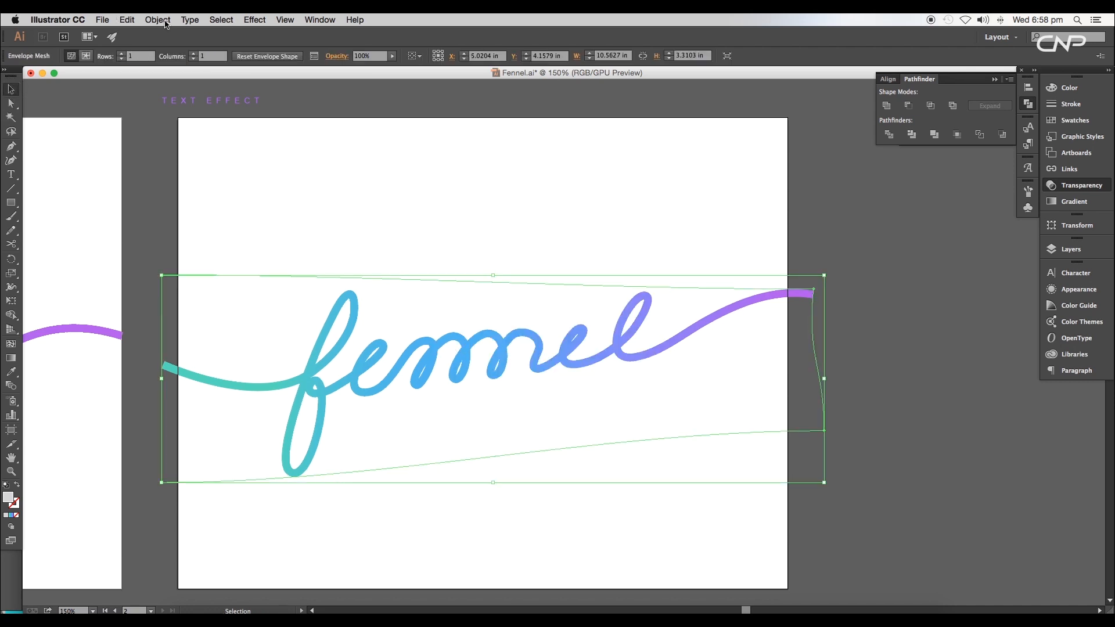
Step: Expand the envelope-distorted script into ordinary artwork, keeping Object and Fill
left_click(157, 20)
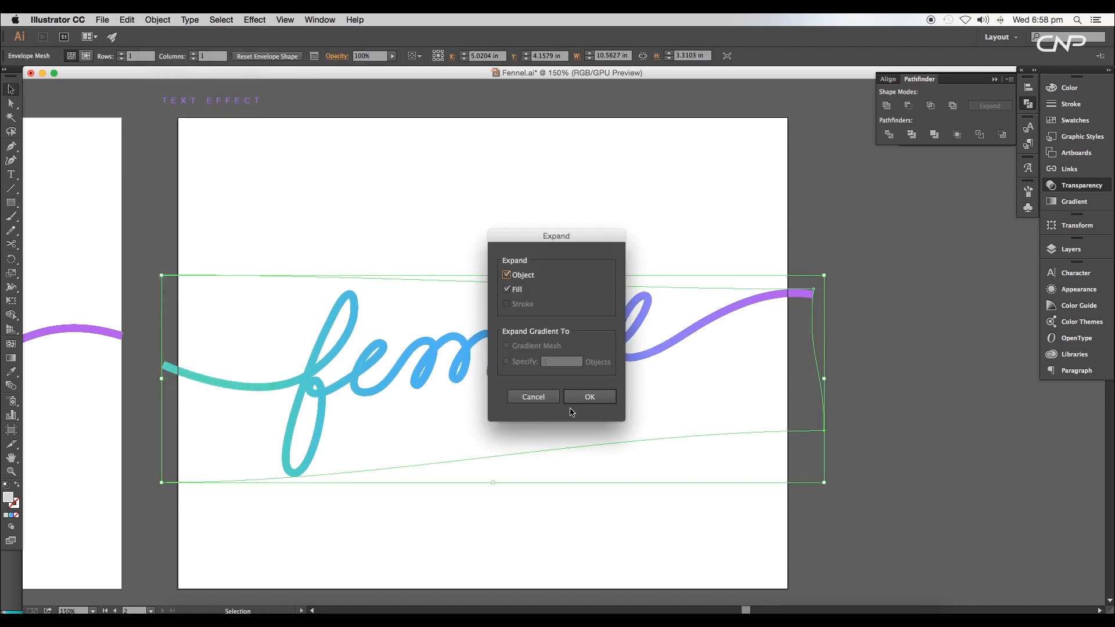
left_click(589, 398)
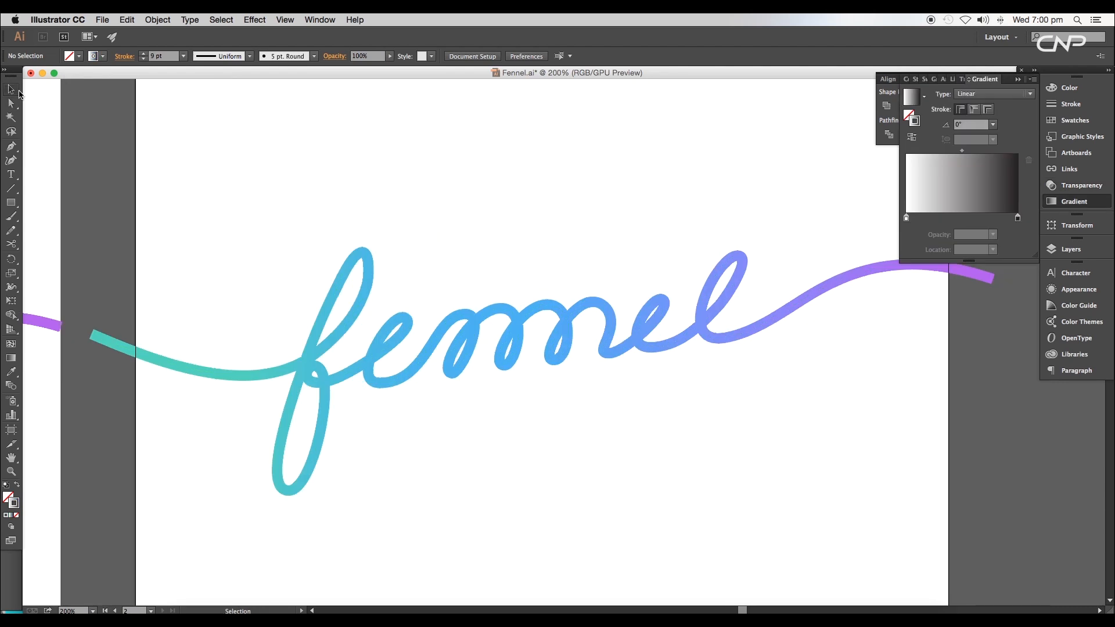
Step: Apply a gradient to the script's stroke and set its first stop to the teal square's colour
left_click(104, 56)
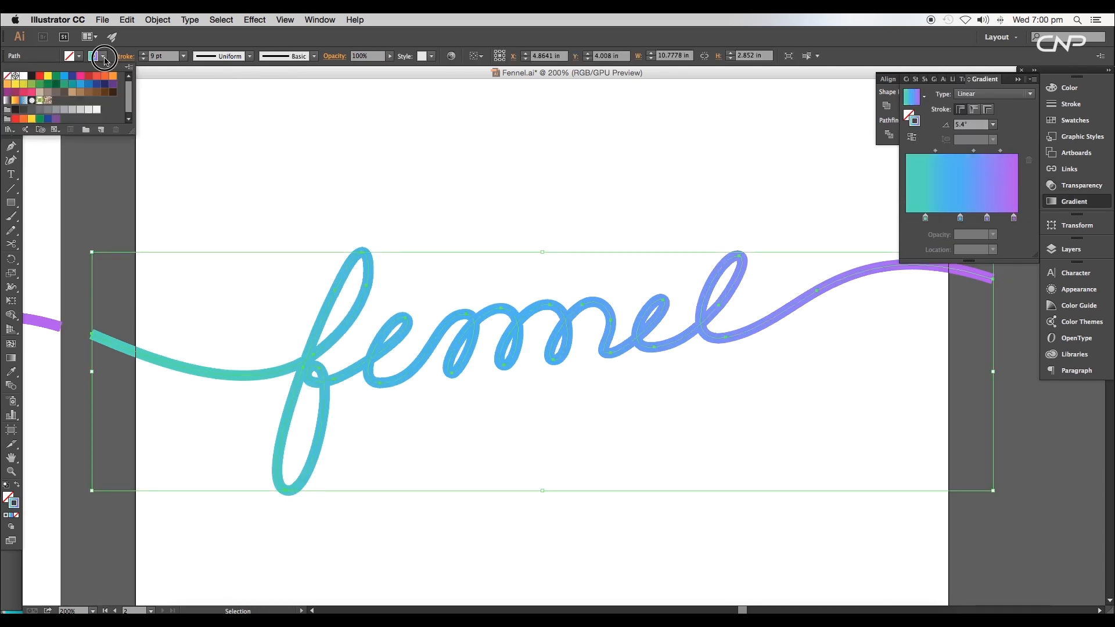
left_click(105, 58)
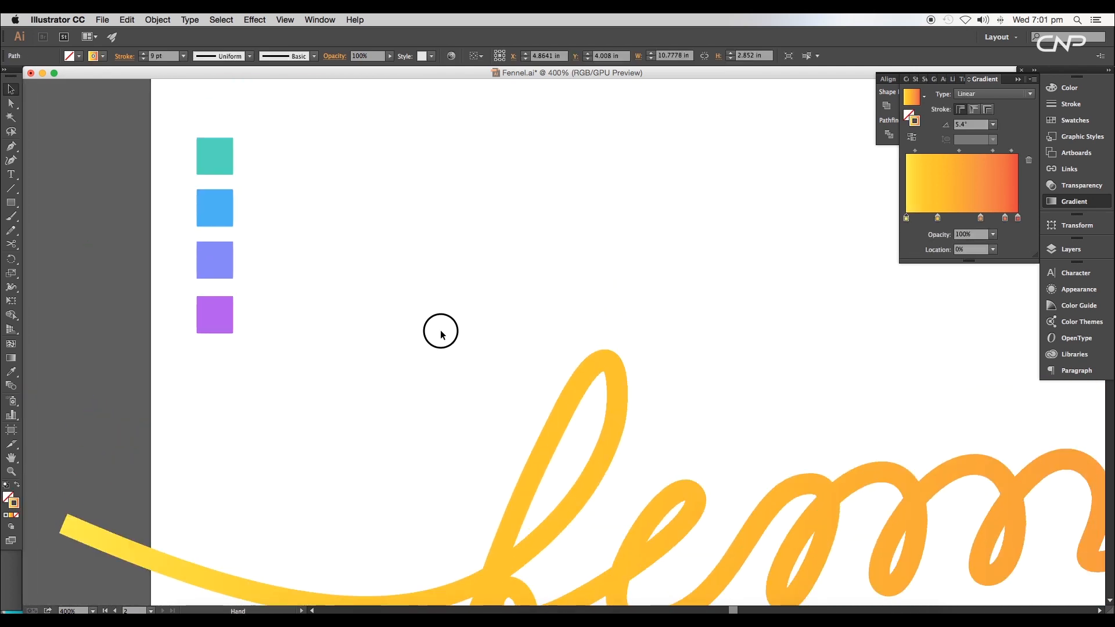
left_click(213, 155)
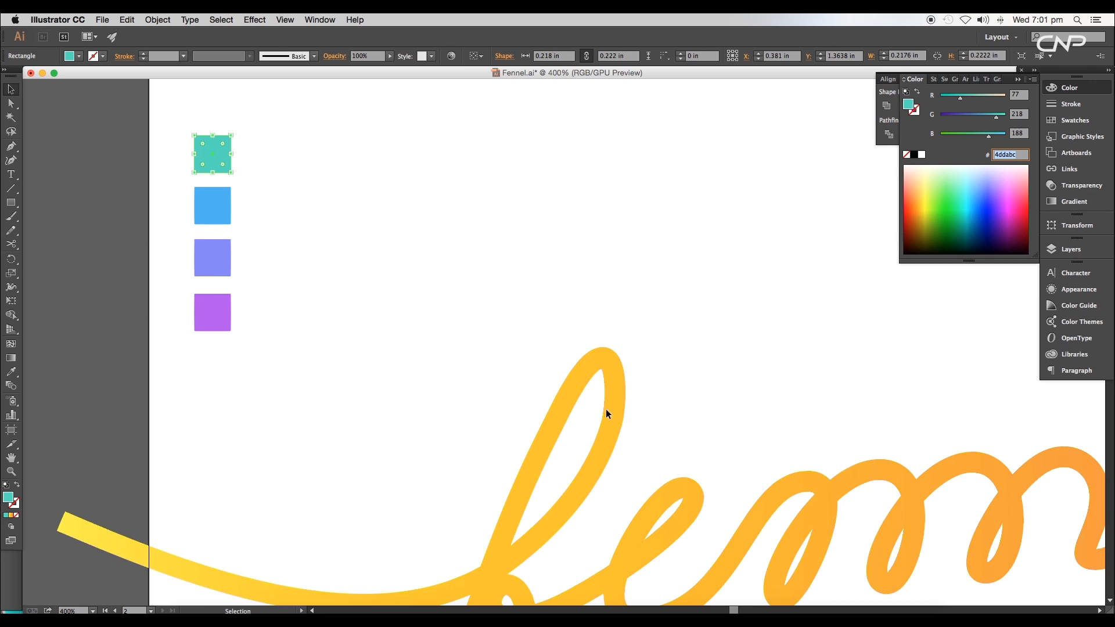
left_click(607, 414)
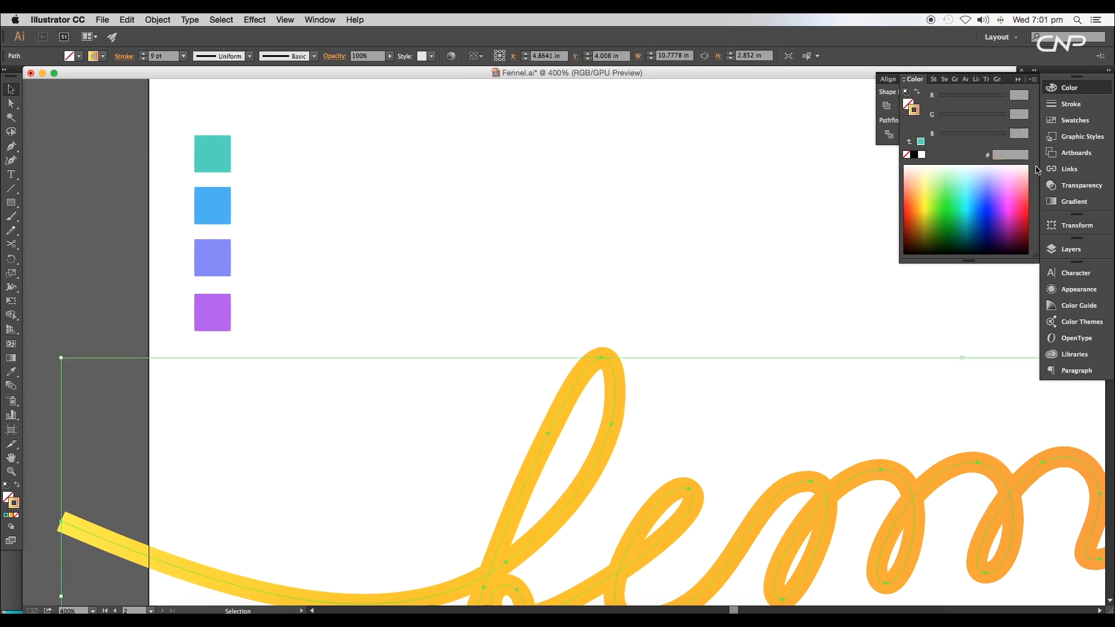
left_click(1076, 201)
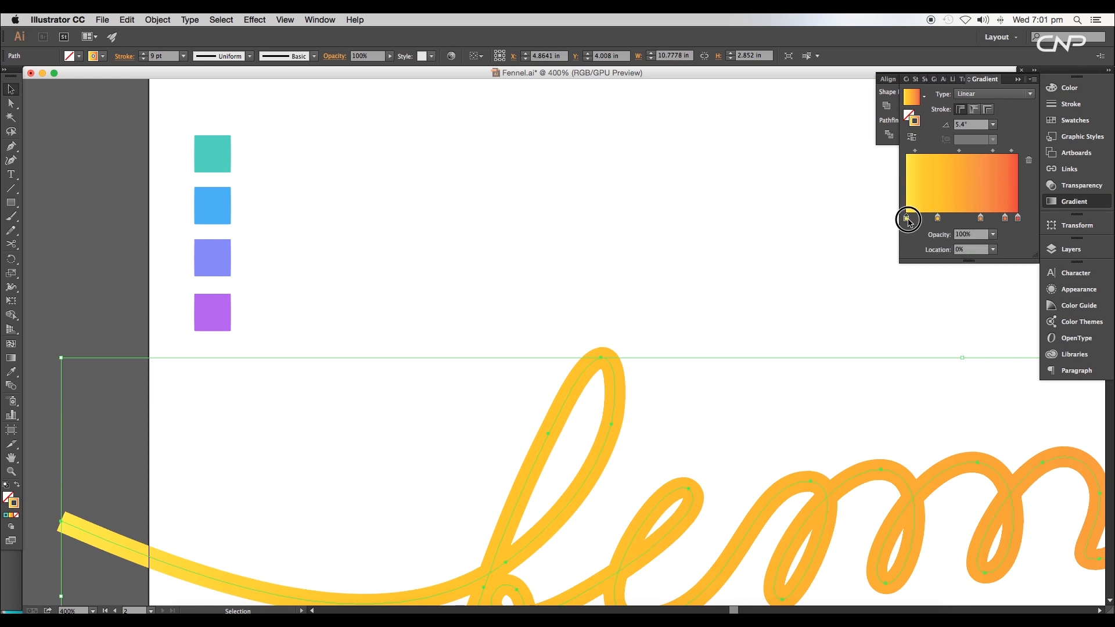
double_click(908, 218)
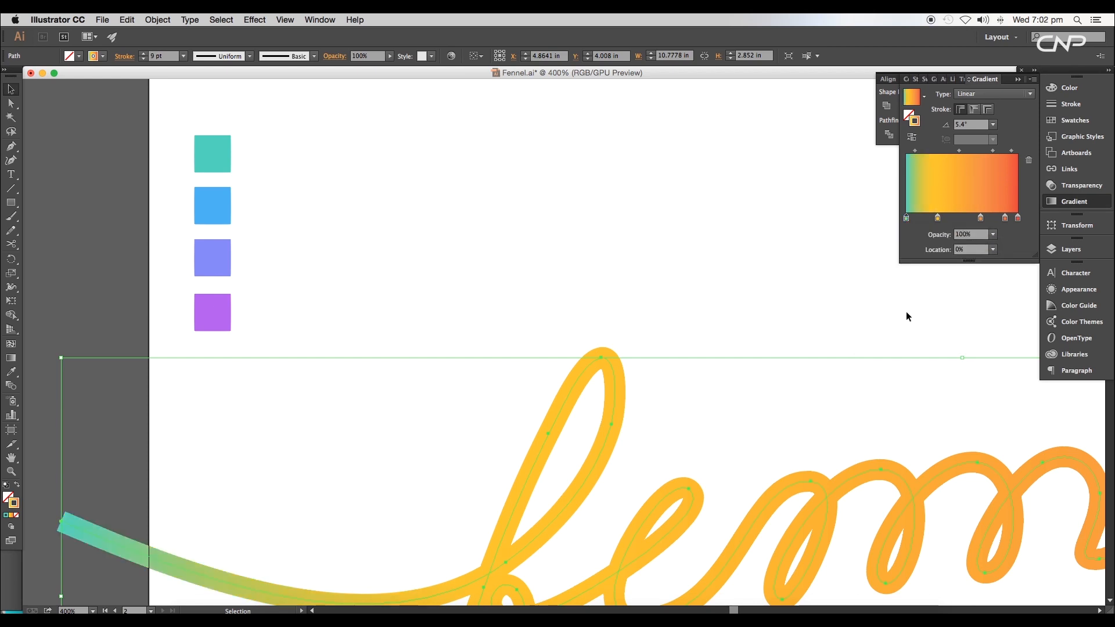
Step: Sample the blue square for the next stop and give the orange stop a new hex colour
left_click(211, 205)
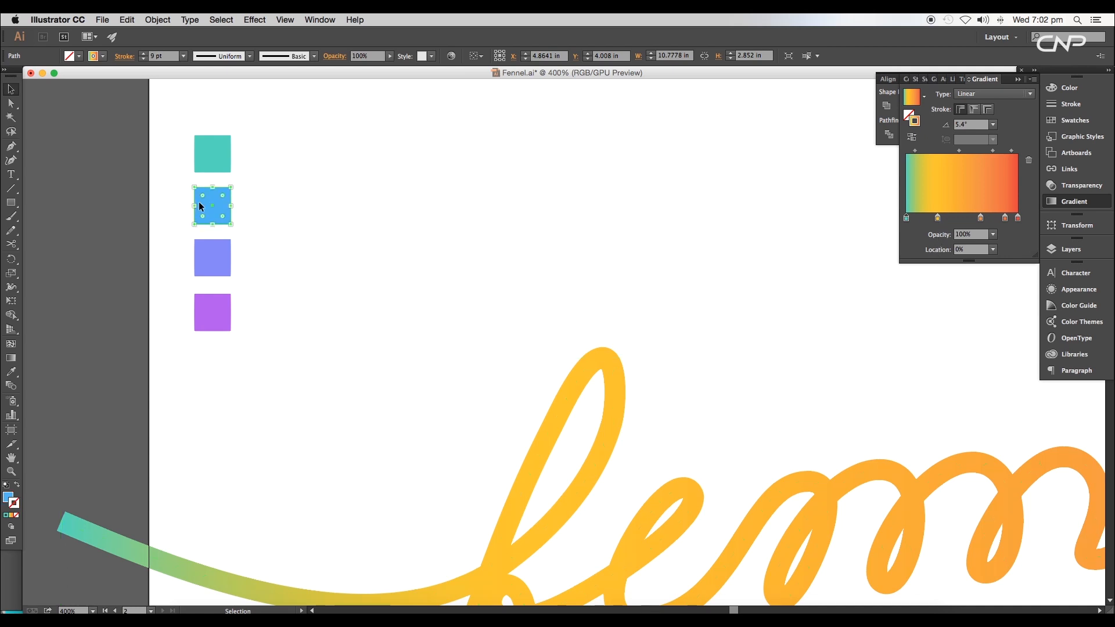
left_click(914, 79)
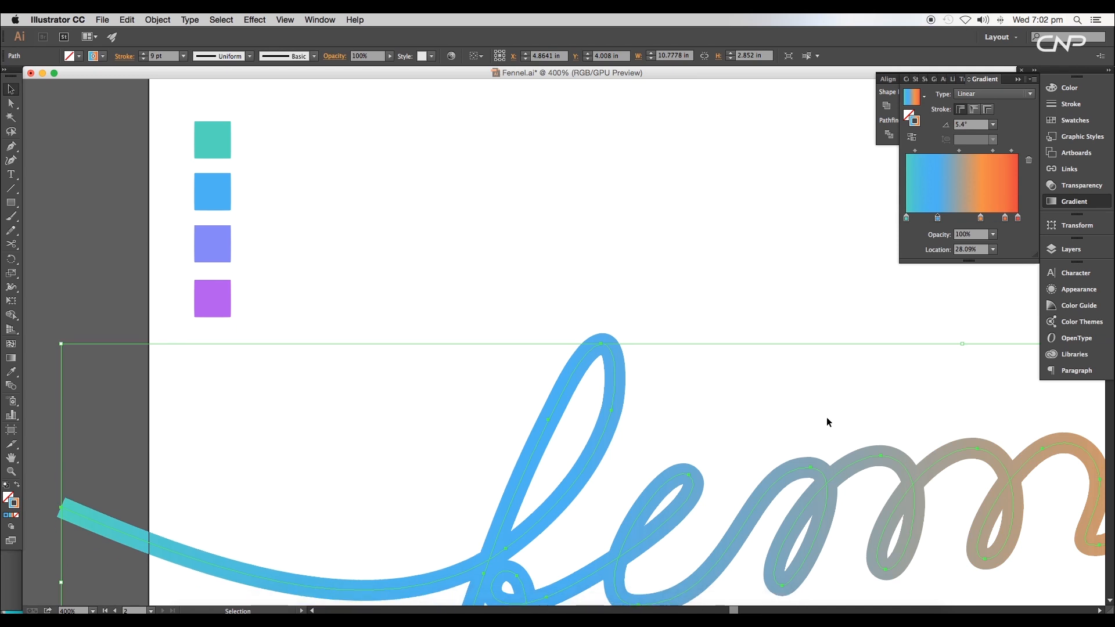
scroll("down", 3)
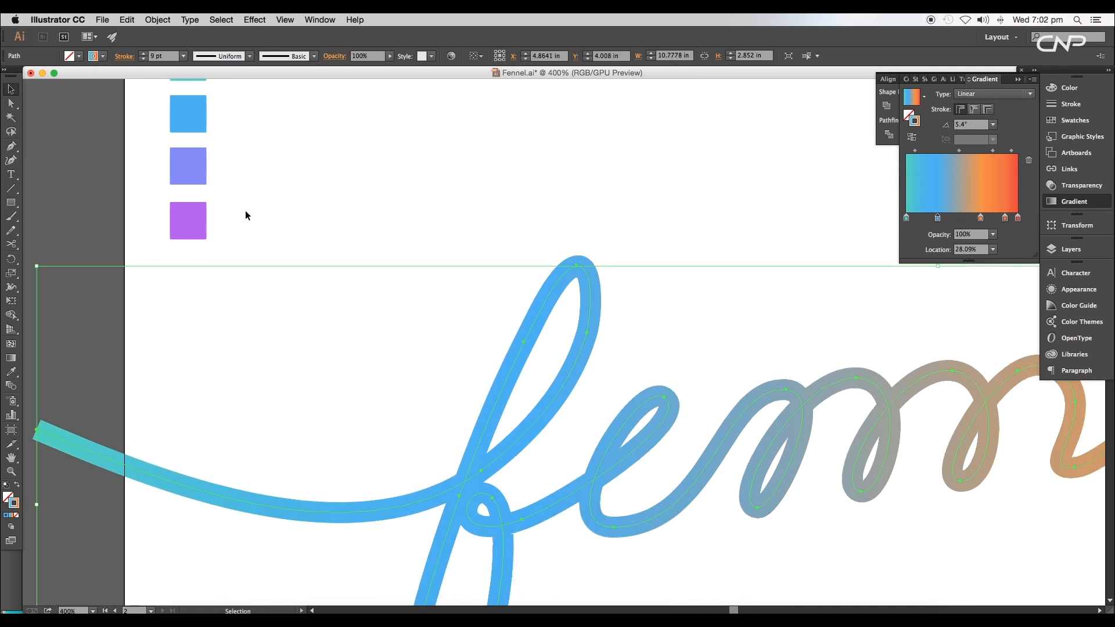
left_click(188, 166)
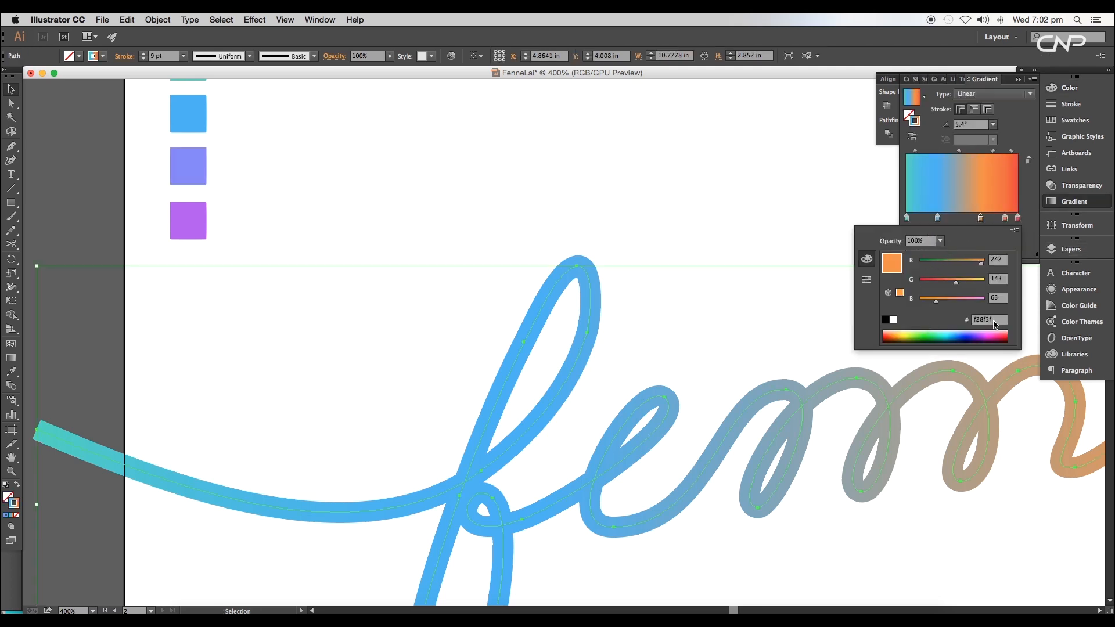
left_click(189, 220)
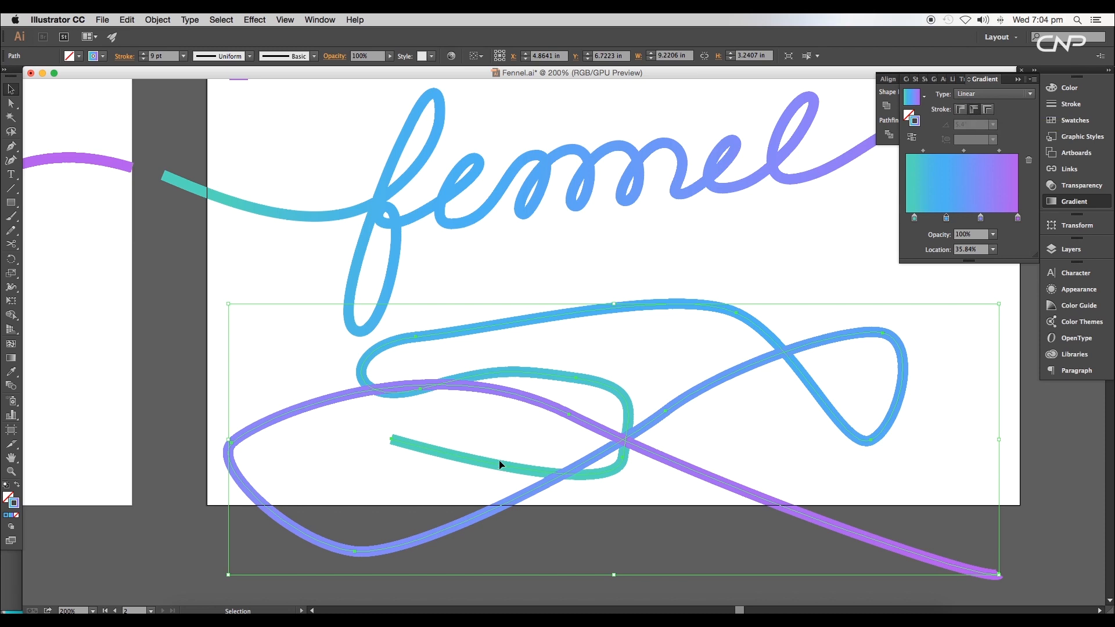
mouse_move(891, 425)
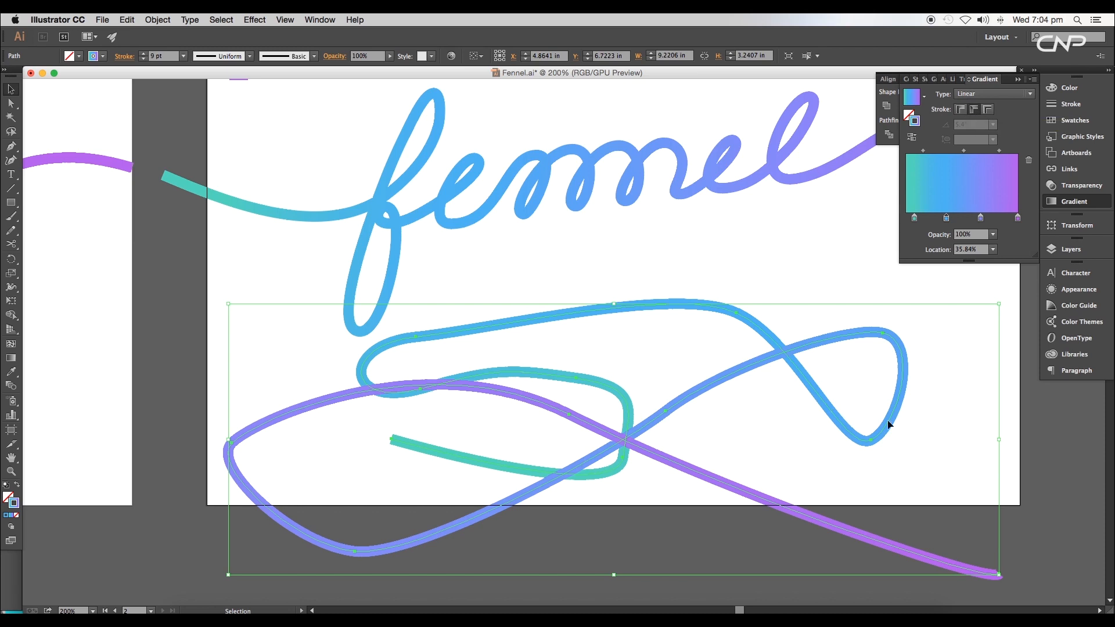
mouse_move(303, 369)
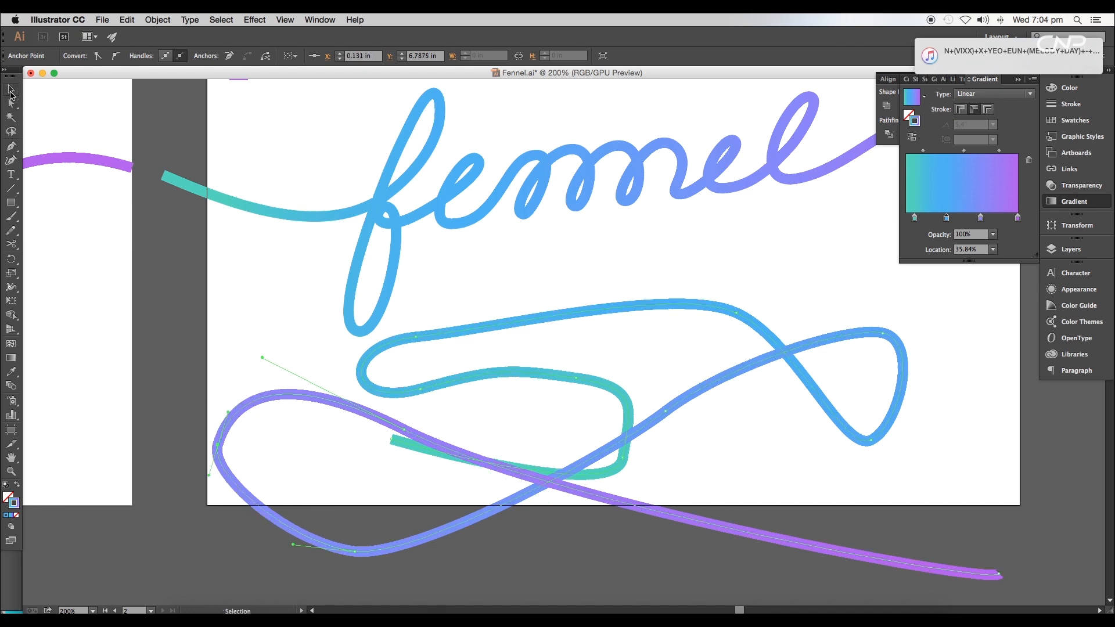
Step: Position the teal-to-purple 'fennel' stroke across the artboard below the colour swatches
left_click(426, 429)
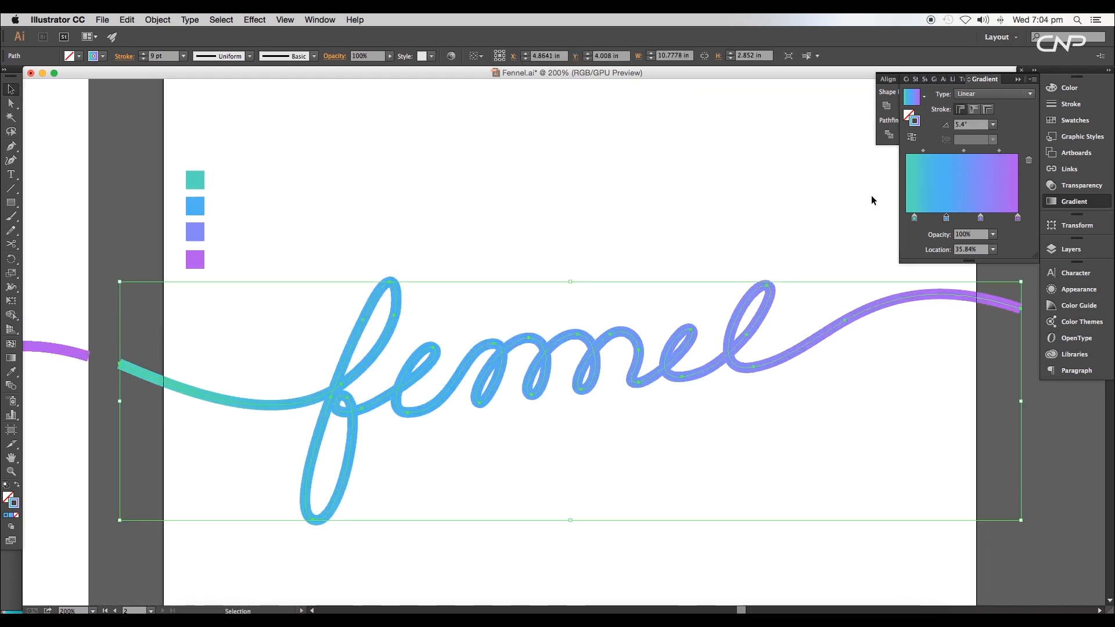
left_click(538, 351)
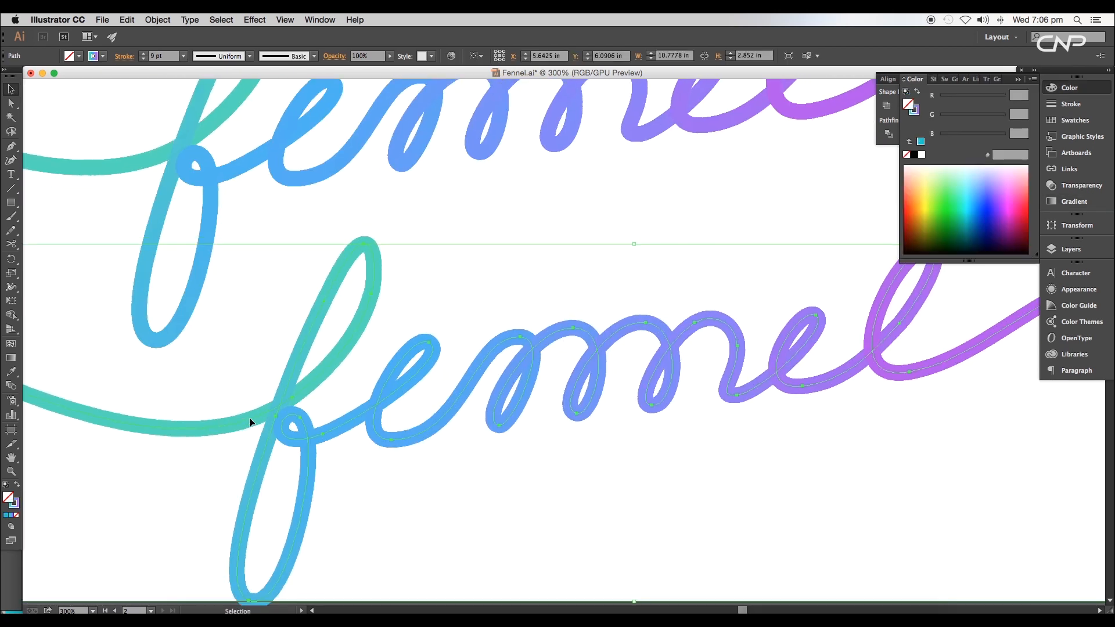
Step: Give the pasted 'fennel' copy a solid olive 8C7900 stroke
left_click(933, 204)
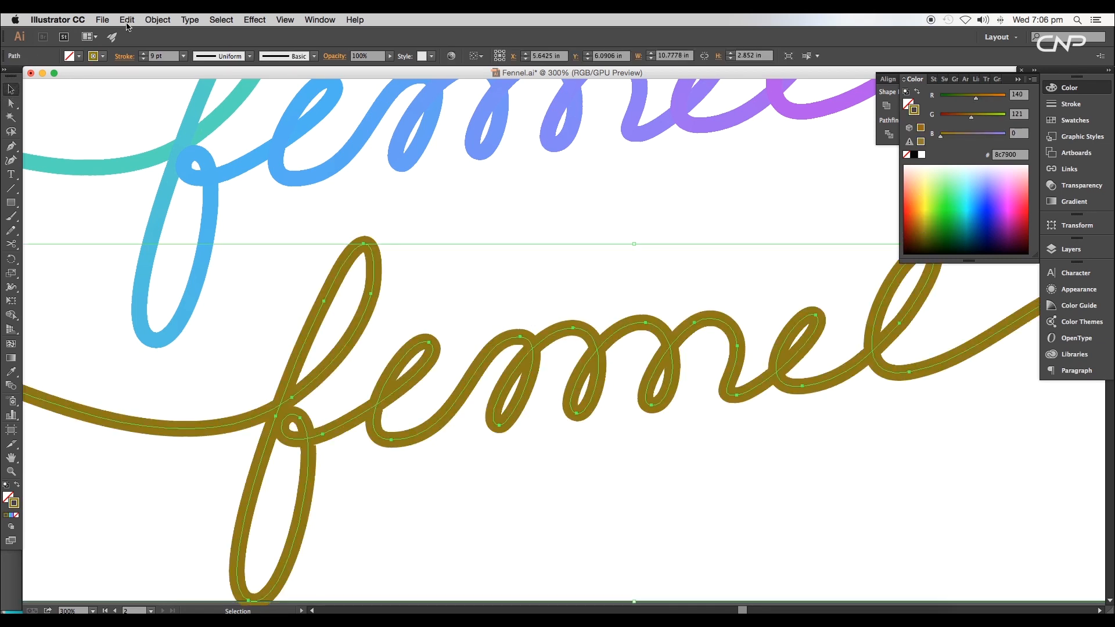
left_click(157, 20)
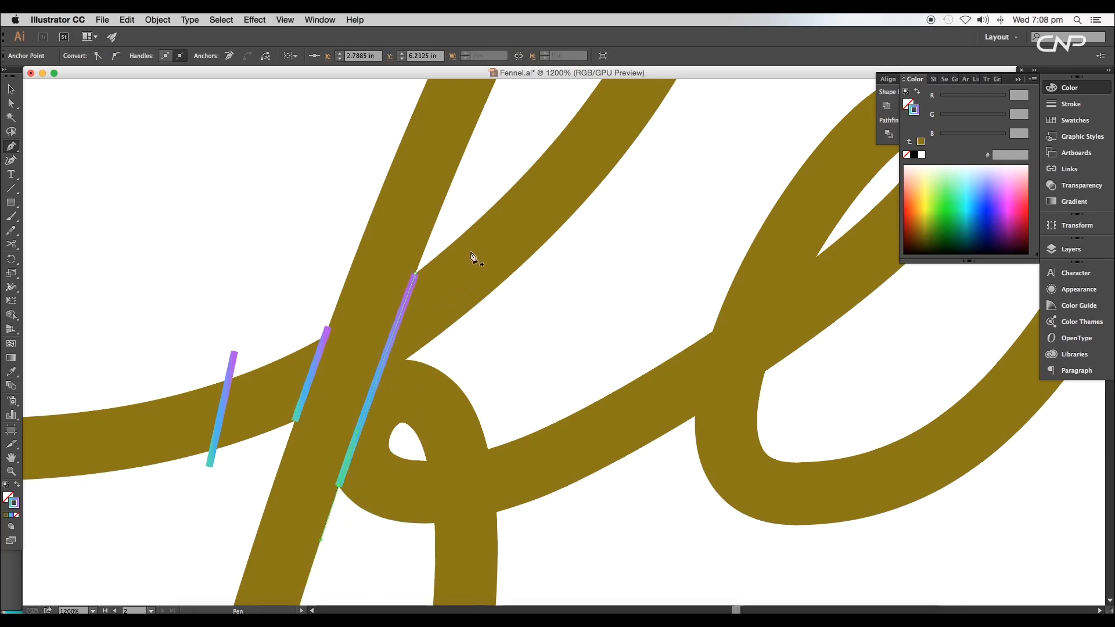
Step: Draw short Pen cut lines across the olive copy's stroke crossings and select a piece
left_click(475, 314)
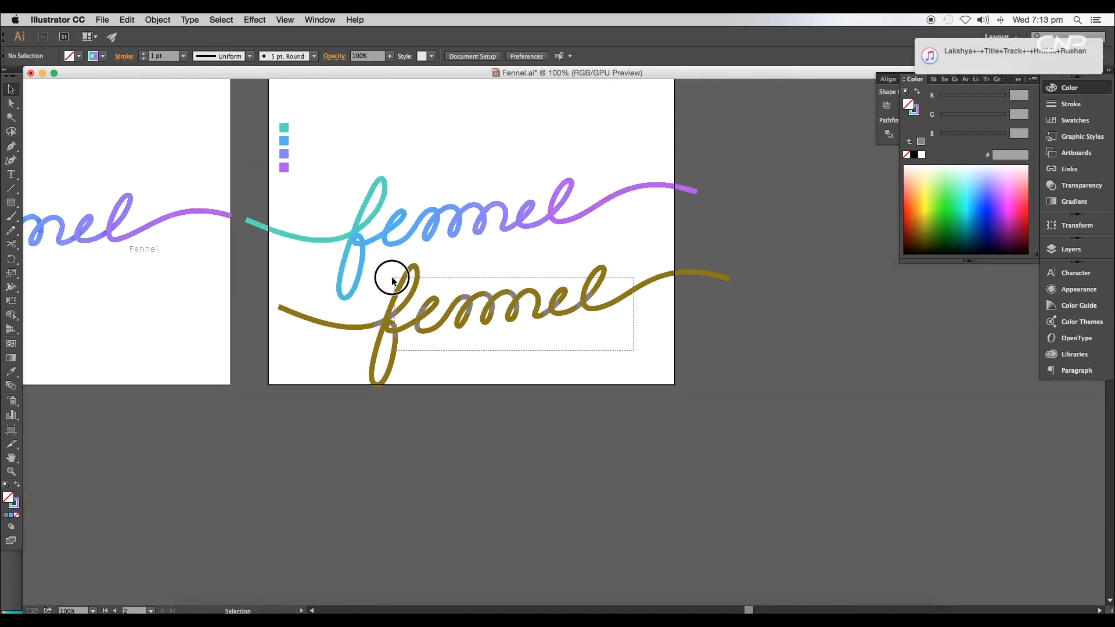
left_click(402, 290)
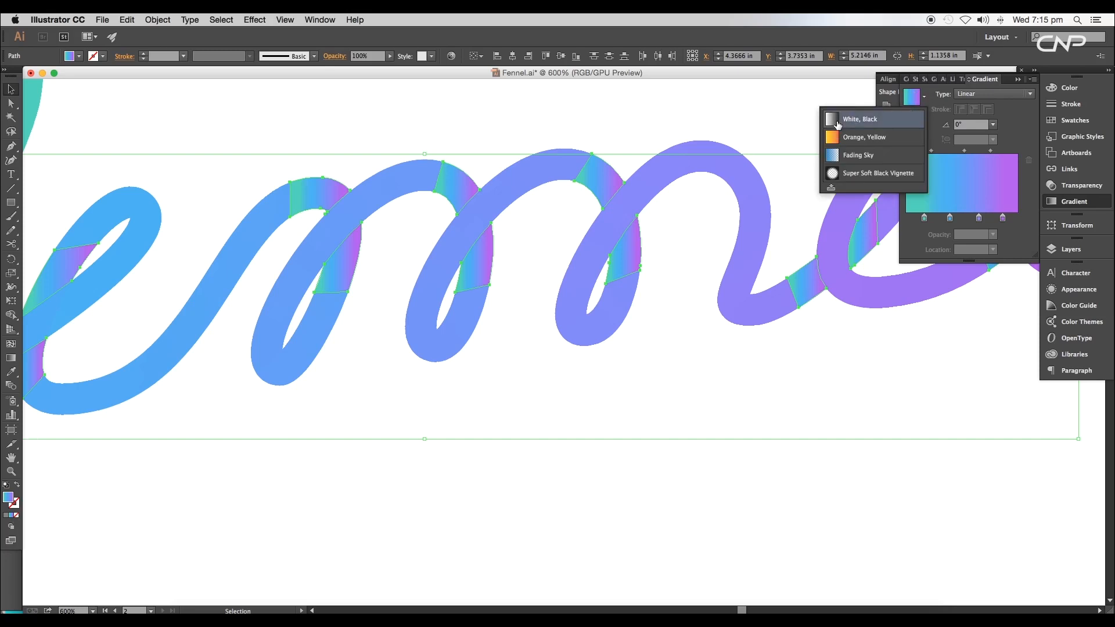
Step: Fill the crossing pieces with the White, Black gradient preset
left_click(860, 119)
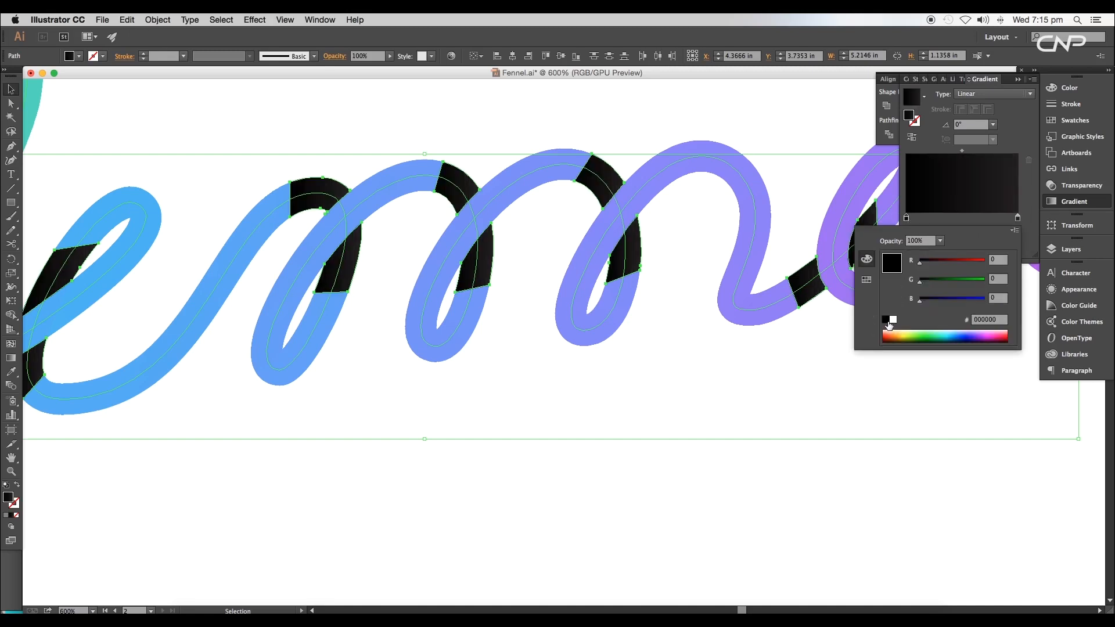
mouse_move(951, 245)
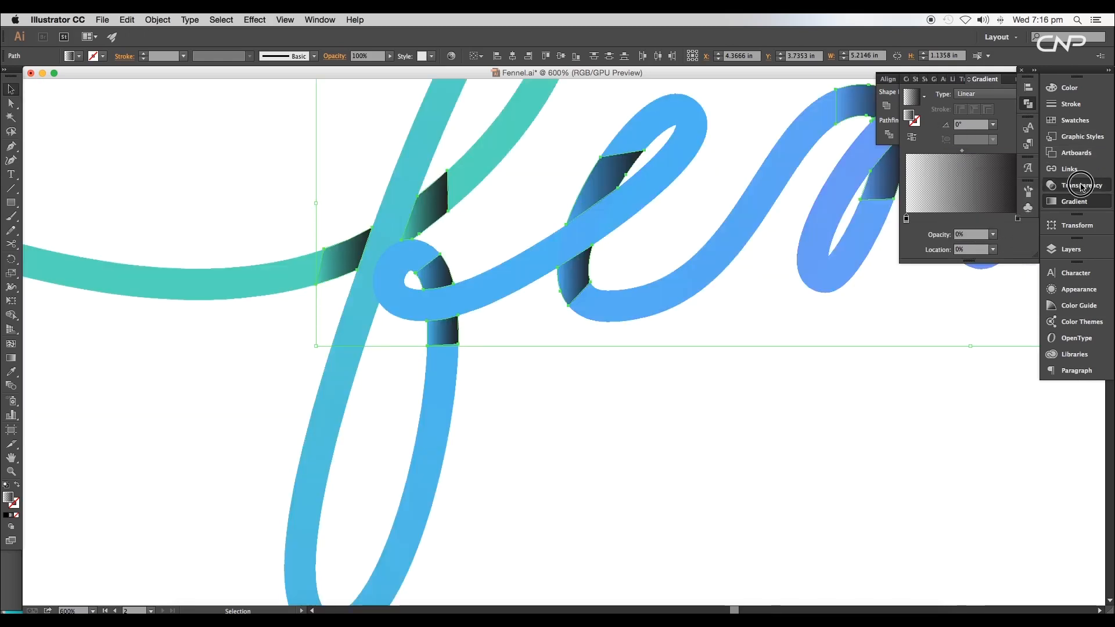
Step: Set the crossing shadow pieces to Overlay blend mode in the Transparency panel
left_click(1082, 185)
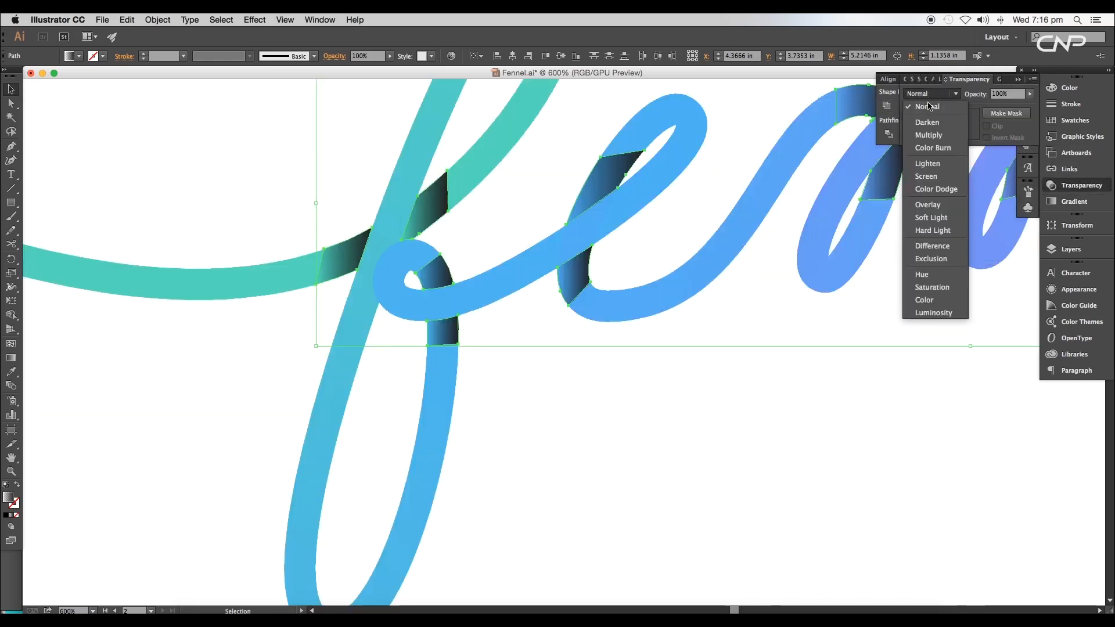
left_click(927, 205)
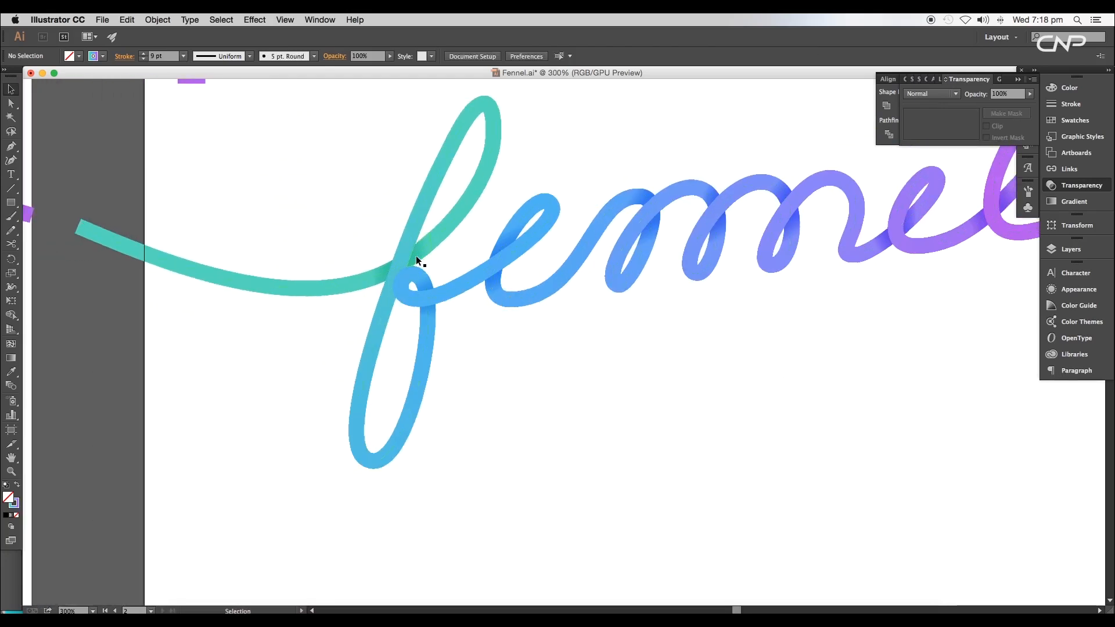
Step: Lower the selected middle-letter shadow piece to about 57% opacity in Overlay mode
left_click(416, 270)
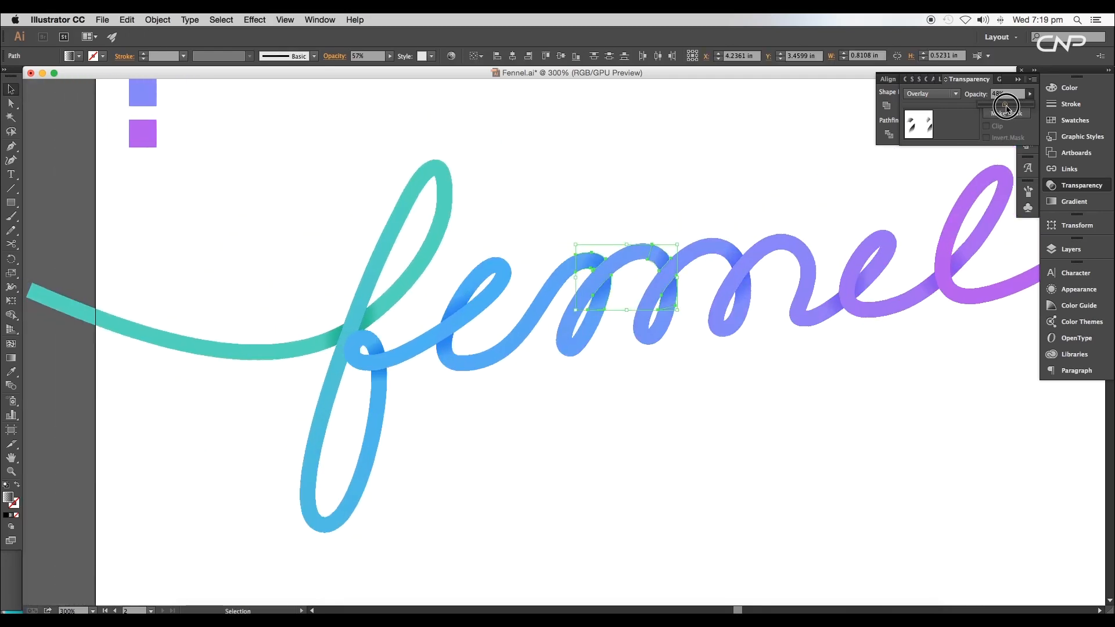
left_click(796, 362)
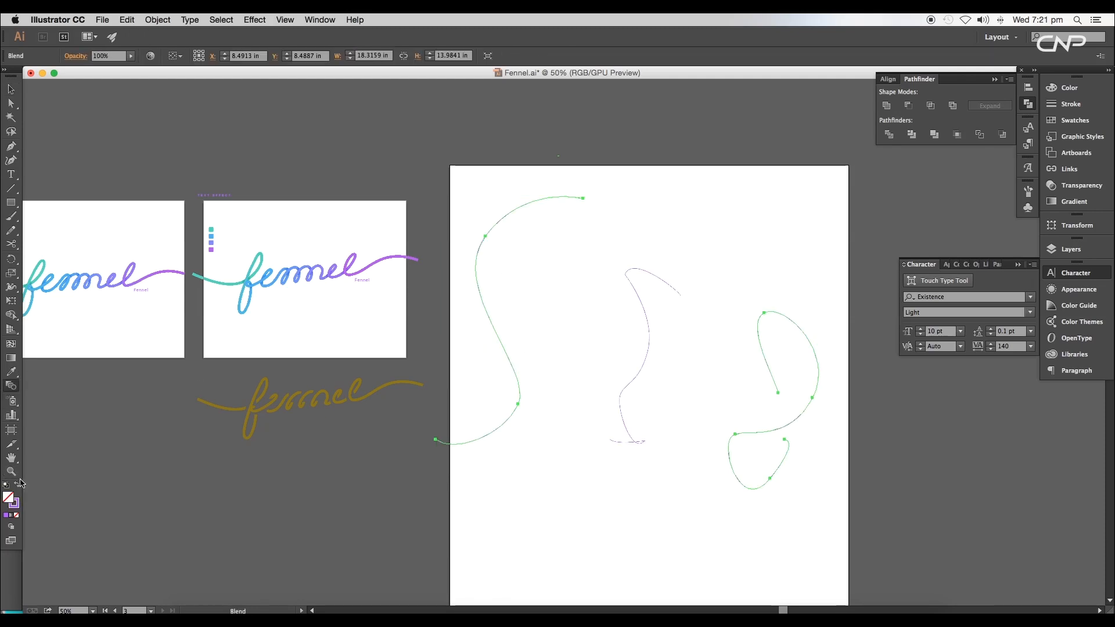
Step: Give the line blend Specified Steps 57 and tweak a stop of its dark-to-light gradient
left_click(157, 19)
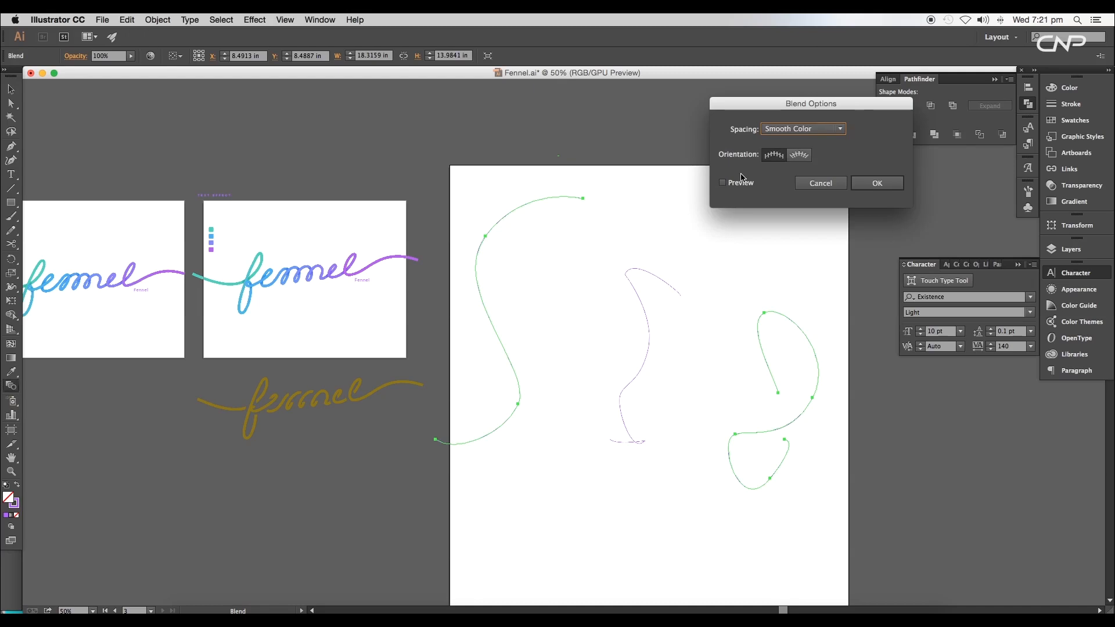
left_click(803, 129)
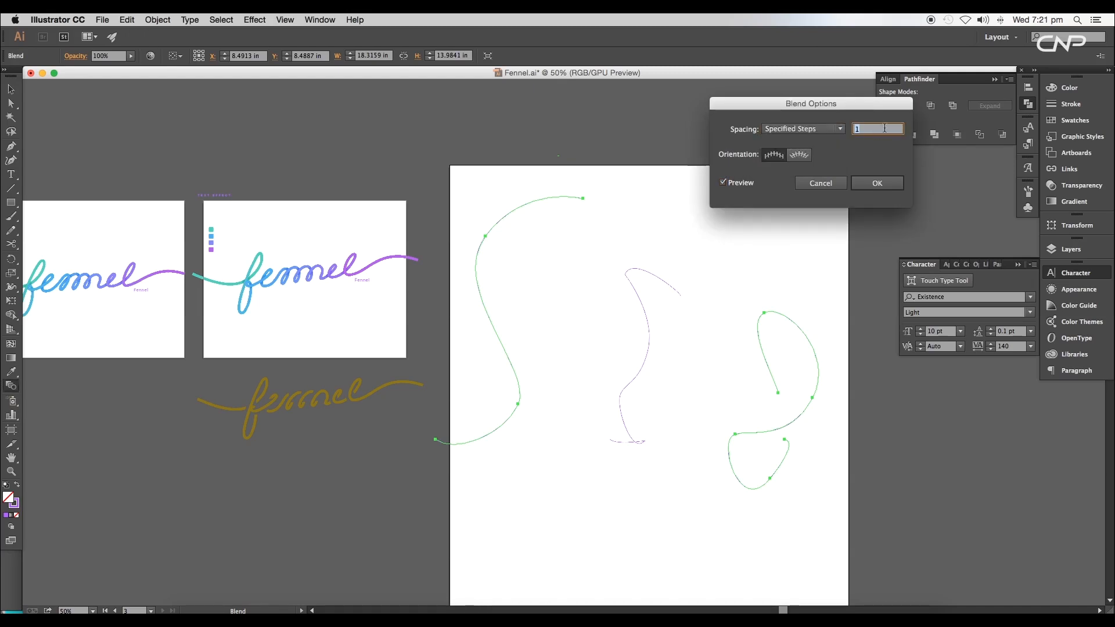
type("57")
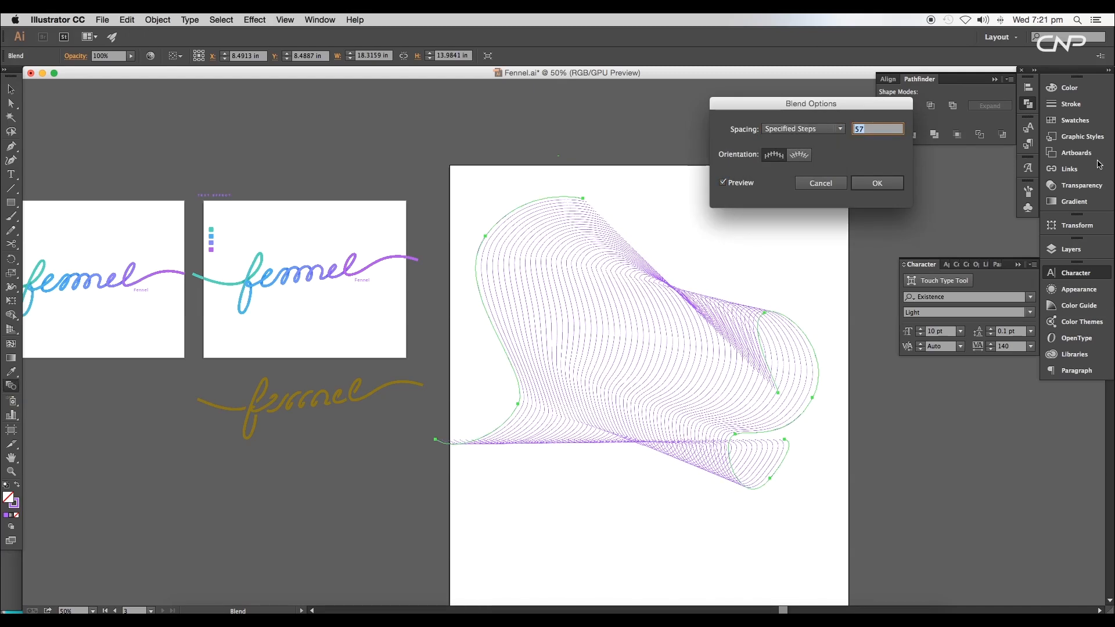
left_click(875, 182)
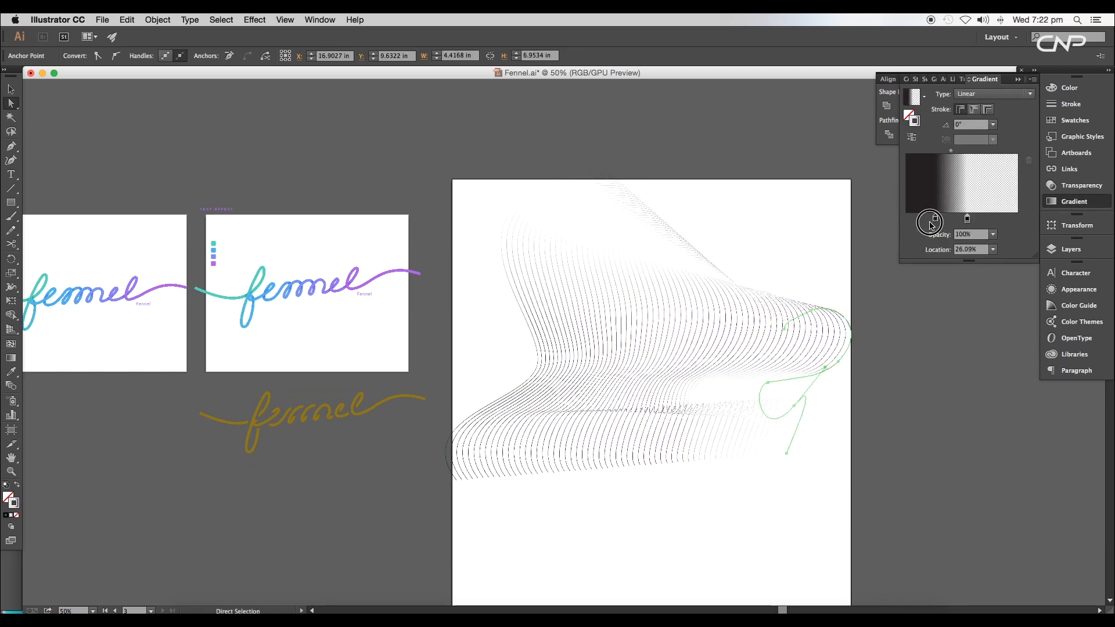
double_click(930, 218)
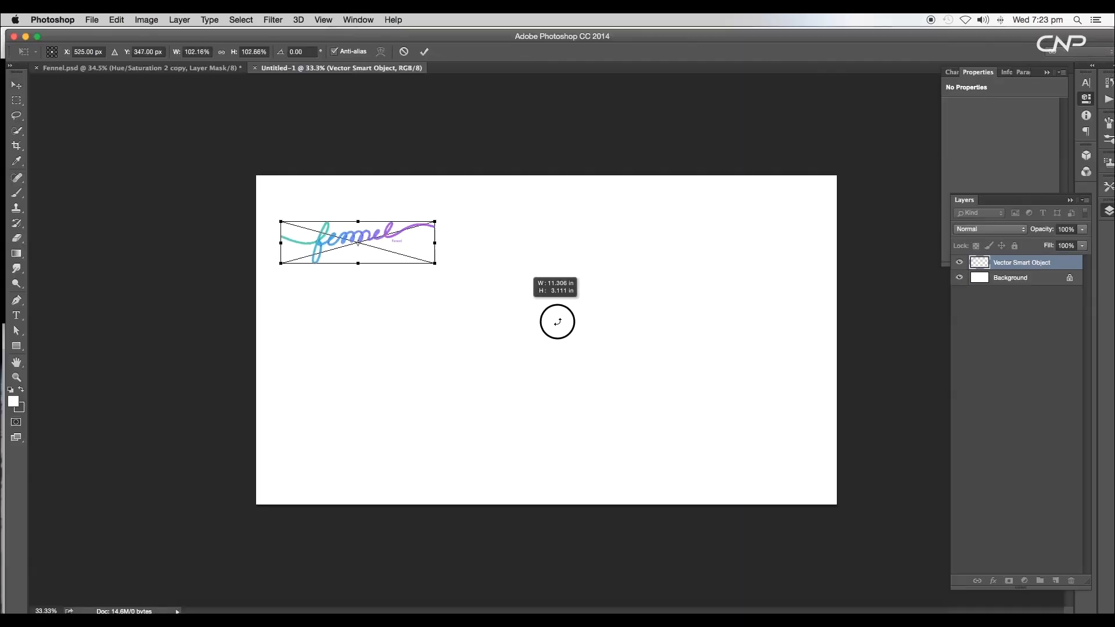
Step: Enlarge the pasted fennel script and stretch the blend lines across the canvas
left_click(425, 51)
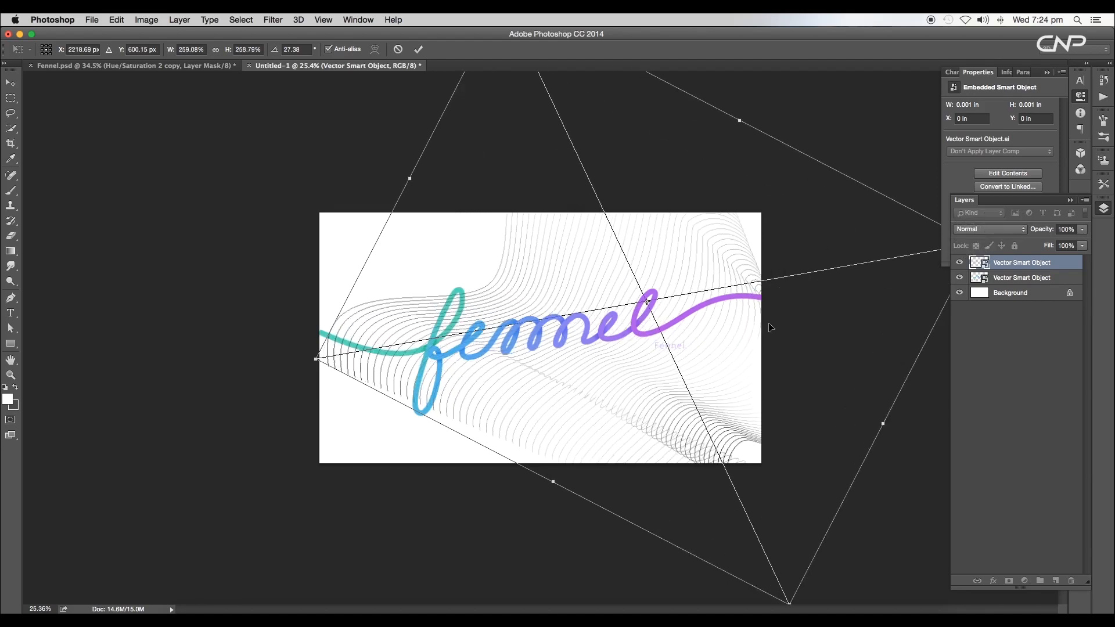
left_click(418, 49)
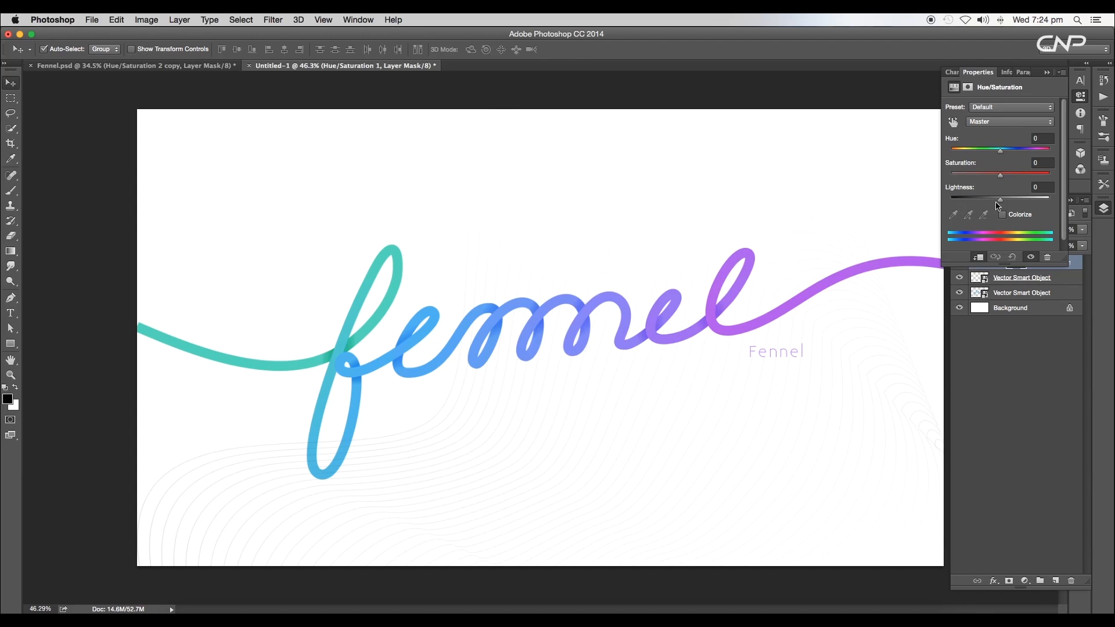
Step: Adjust the Hue/Saturation lightness and add a second Hue/Saturation layer to the blend-line background
left_click(1003, 205)
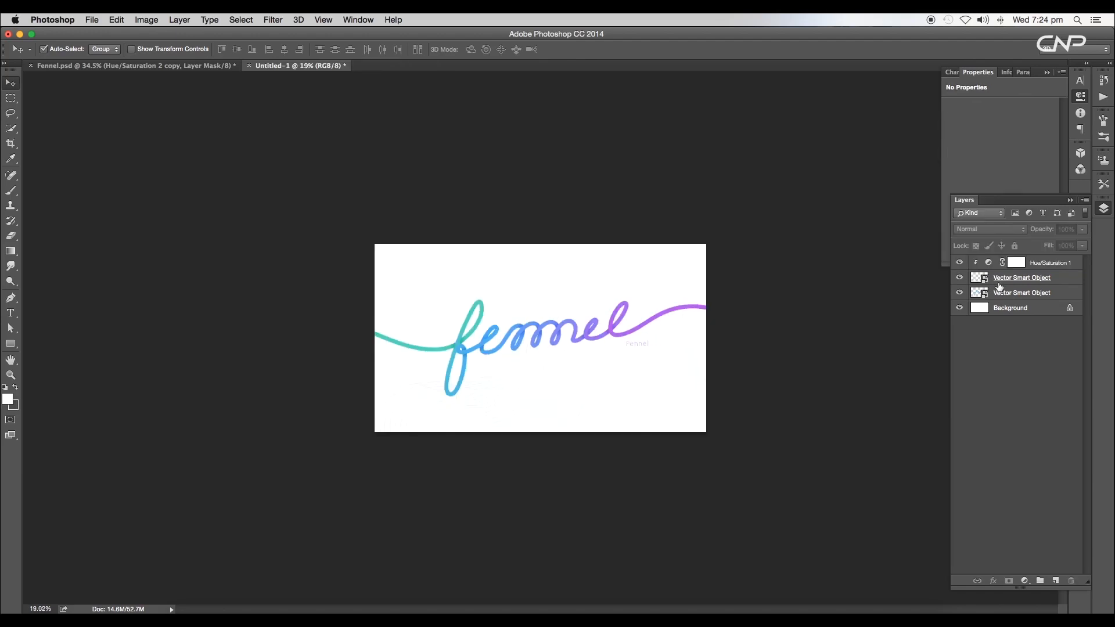
left_click(1023, 292)
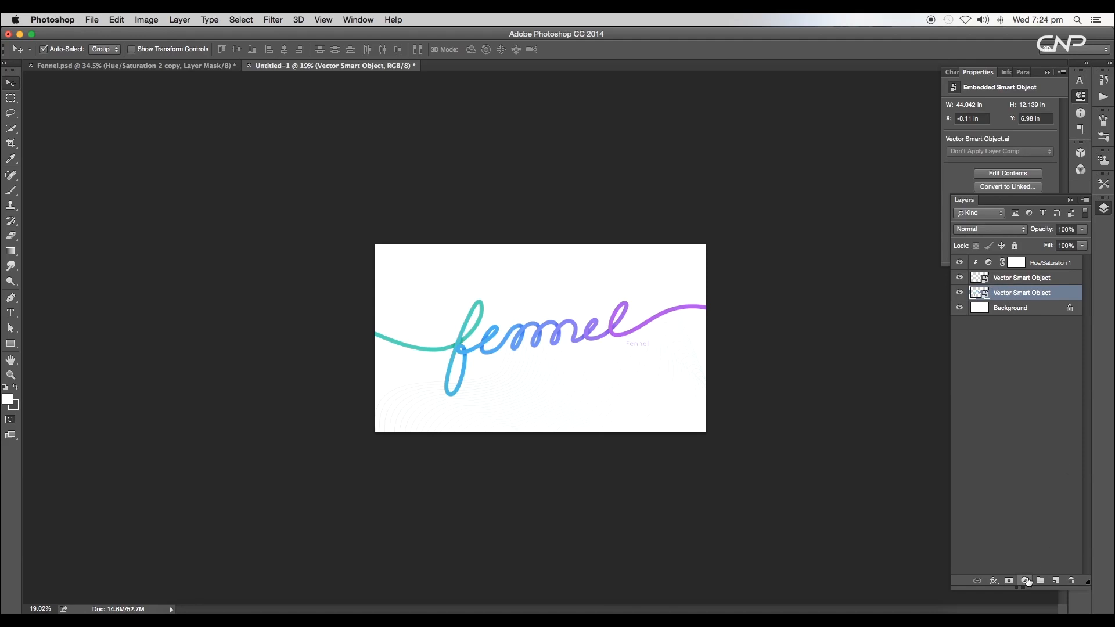
left_click(1024, 581)
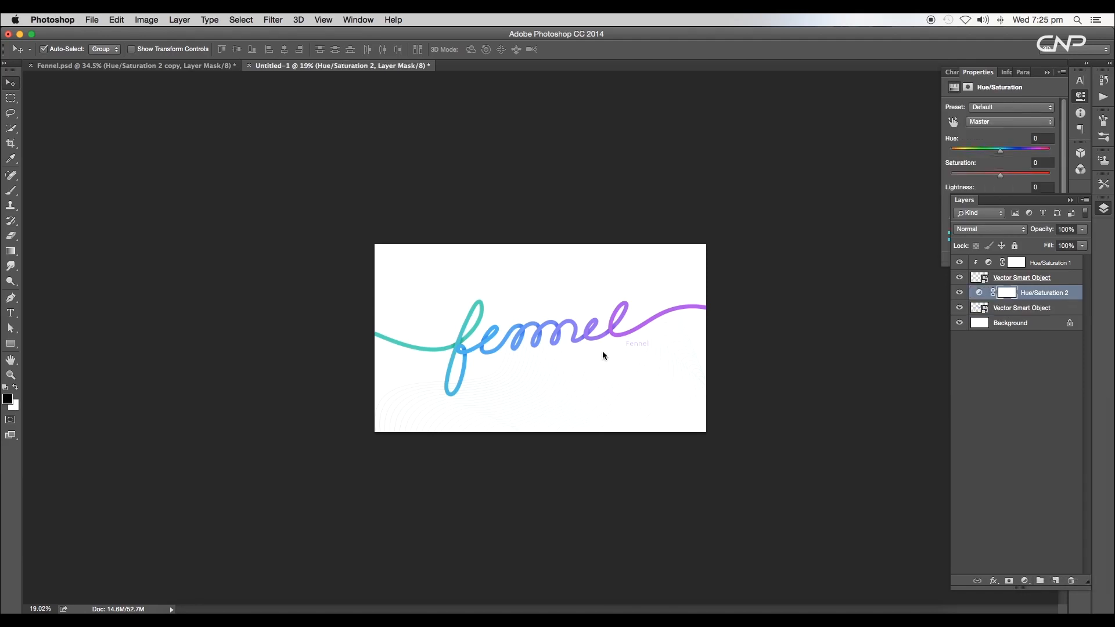